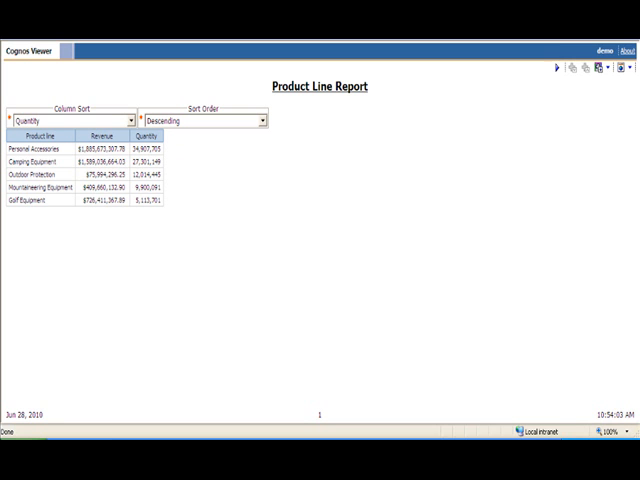
{"action": "mouse_move", "coordinate": [172, 164]}
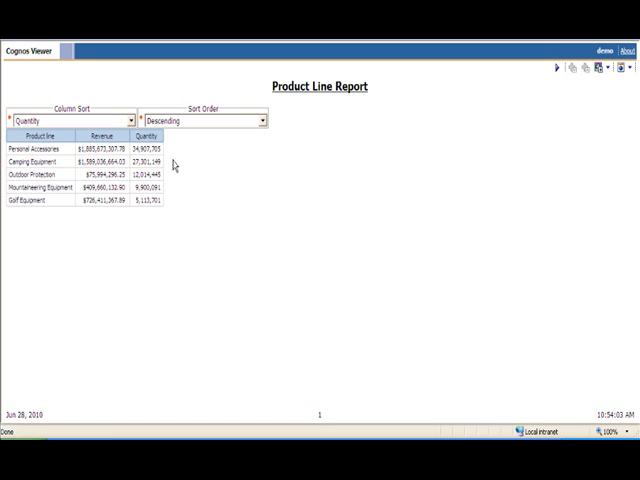
{"action": "mouse_move", "coordinate": [128, 194]}
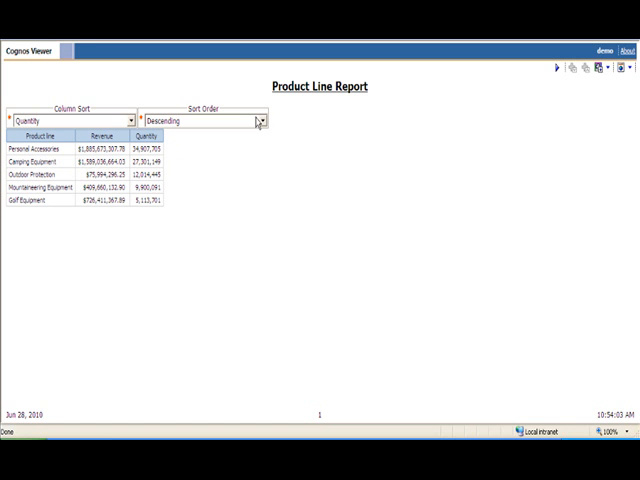
{"action": "mouse_move", "coordinate": [92, 158]}
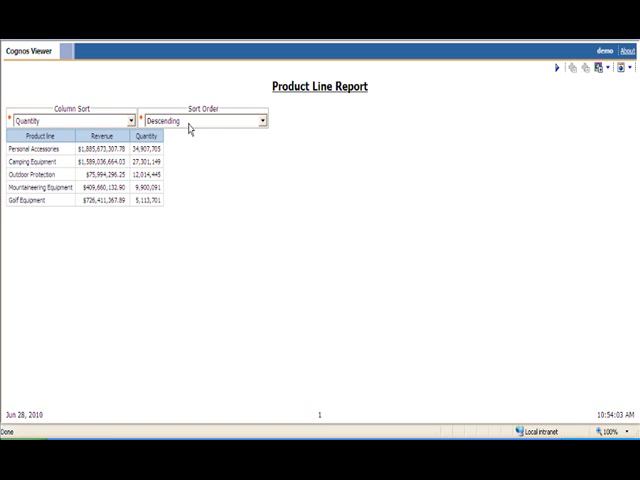
{"action": "mouse_move", "coordinate": [148, 202]}
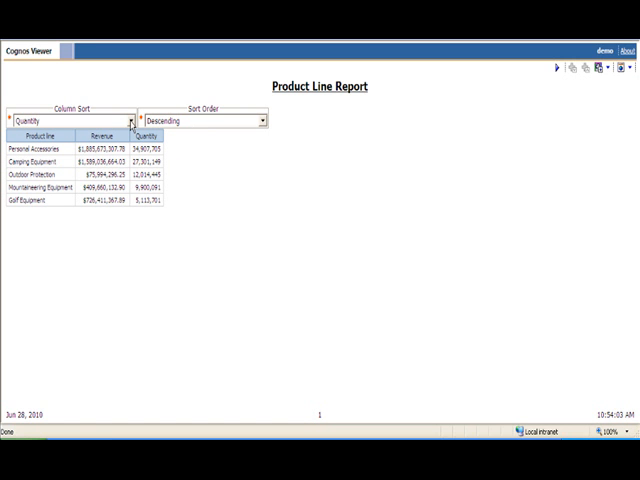
- Set the Column Sort prompt to Revenue and Sort Order to Ascending
{"action": "left_click", "coordinate": [131, 117]}
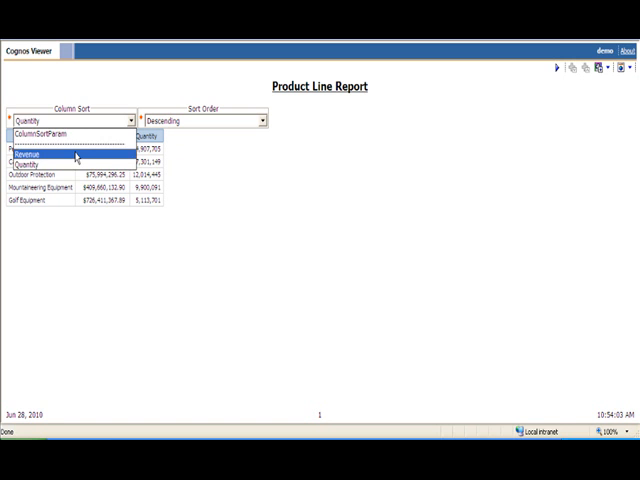
{"action": "left_click", "coordinate": [45, 154]}
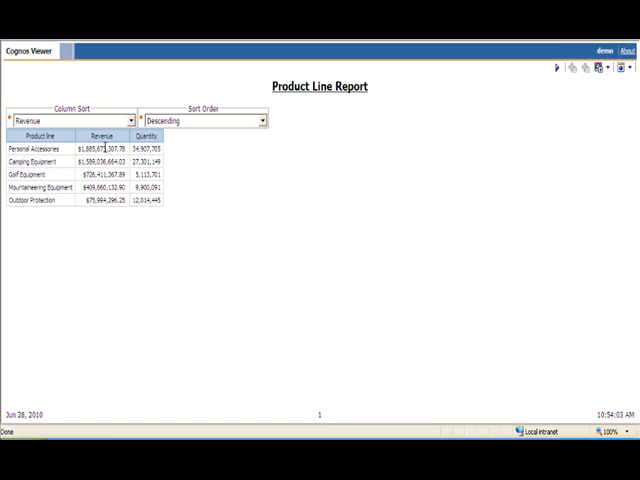
{"action": "left_click", "coordinate": [263, 118]}
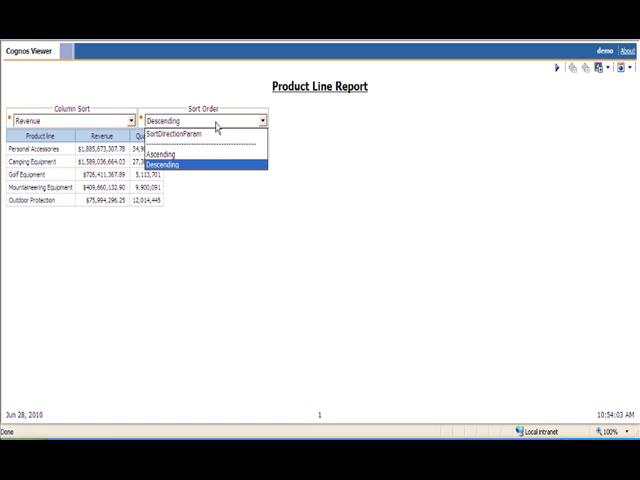
{"action": "left_click", "coordinate": [158, 153]}
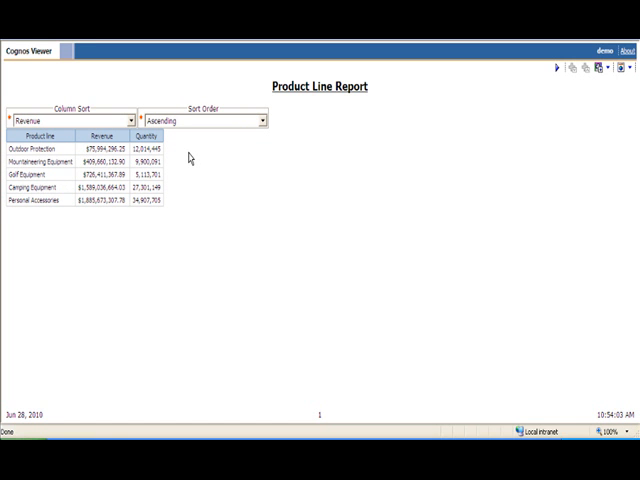
{"action": "mouse_move", "coordinate": [193, 168]}
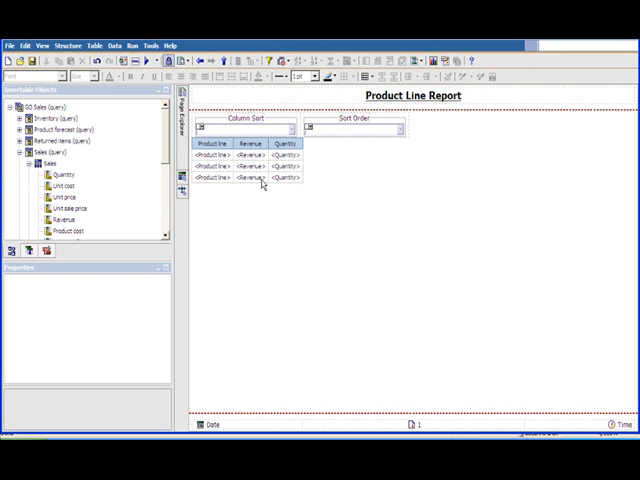
{"action": "mouse_move", "coordinate": [140, 176]}
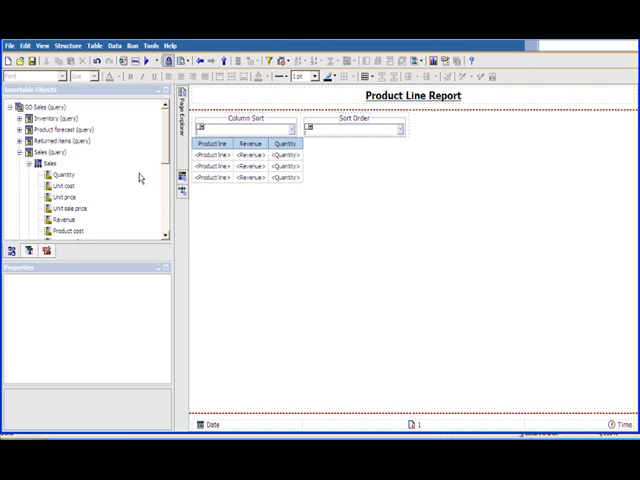
{"action": "mouse_move", "coordinate": [155, 168]}
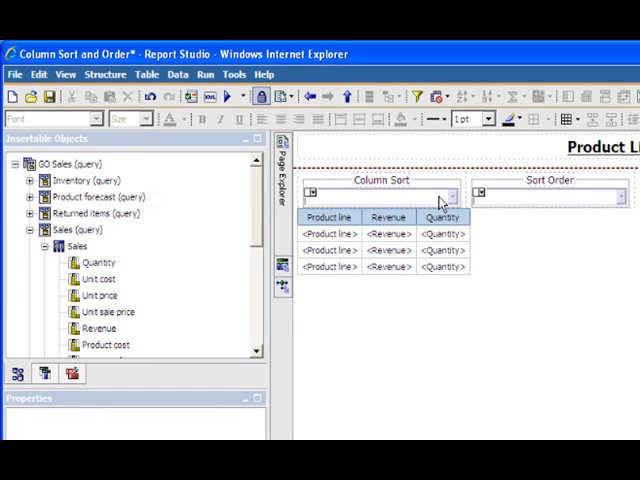
{"action": "mouse_move", "coordinate": [458, 203]}
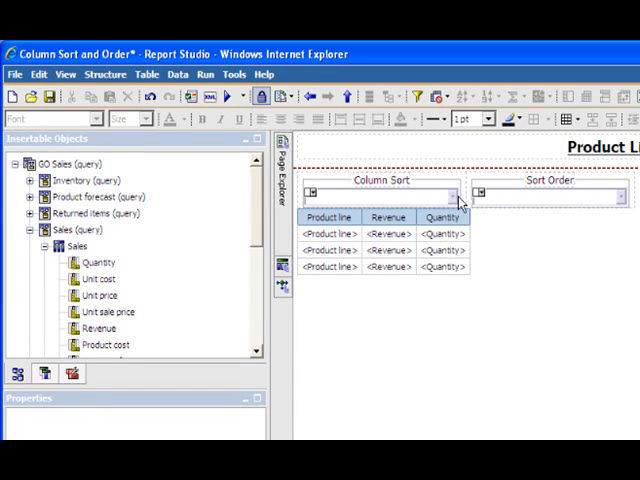
{"action": "mouse_move", "coordinate": [442, 203]}
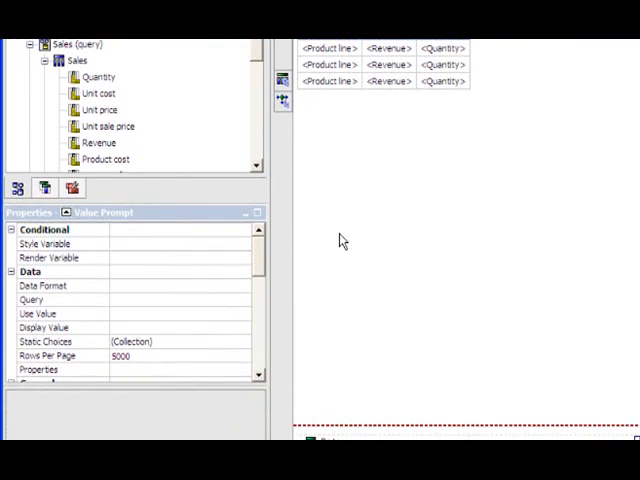
{"action": "scroll", "scroll_direction": "down", "scroll_amount": 3}
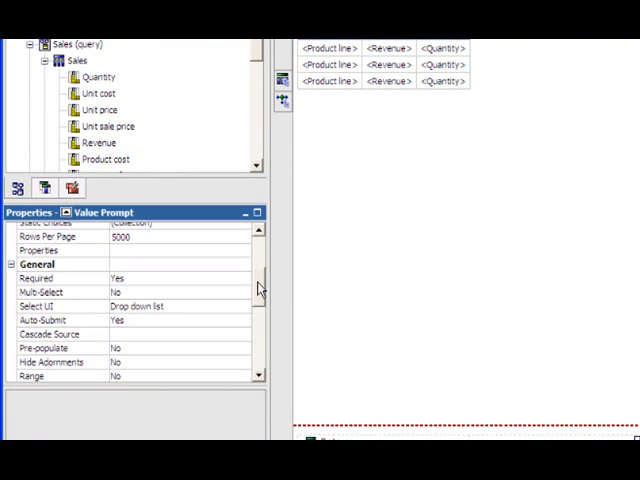
{"action": "scroll", "scroll_direction": "down", "scroll_amount": 3}
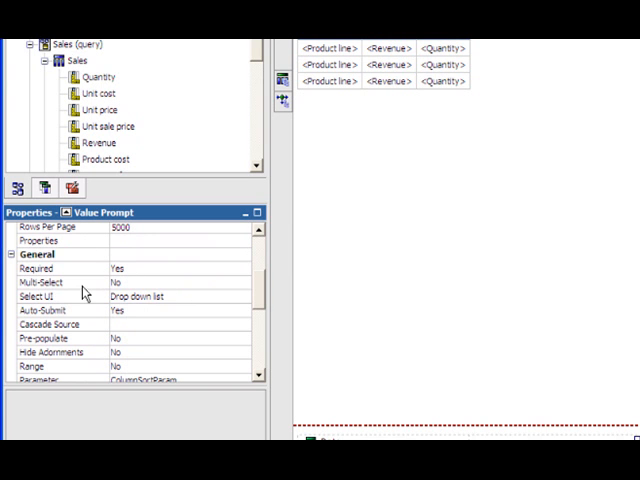
{"action": "mouse_move", "coordinate": [82, 312]}
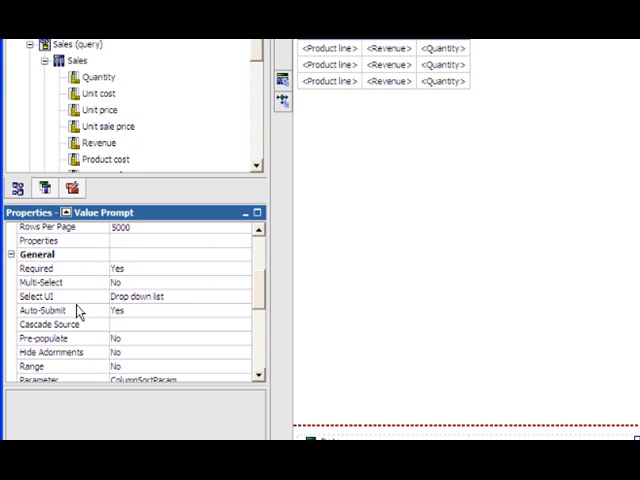
{"action": "mouse_move", "coordinate": [137, 318]}
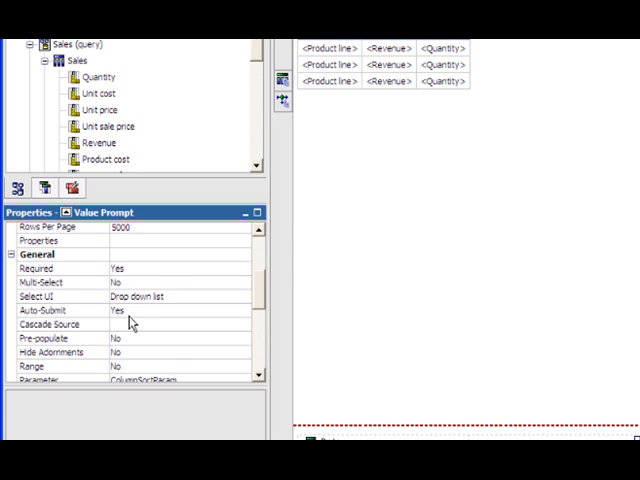
{"action": "scroll", "scroll_direction": "down", "scroll_amount": 3}
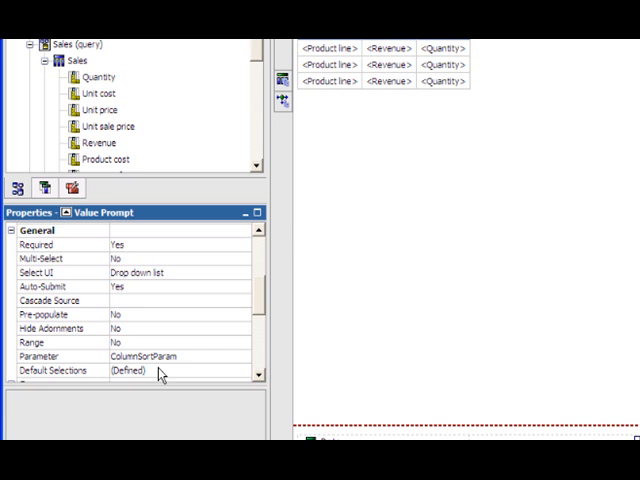
{"action": "mouse_move", "coordinate": [195, 362]}
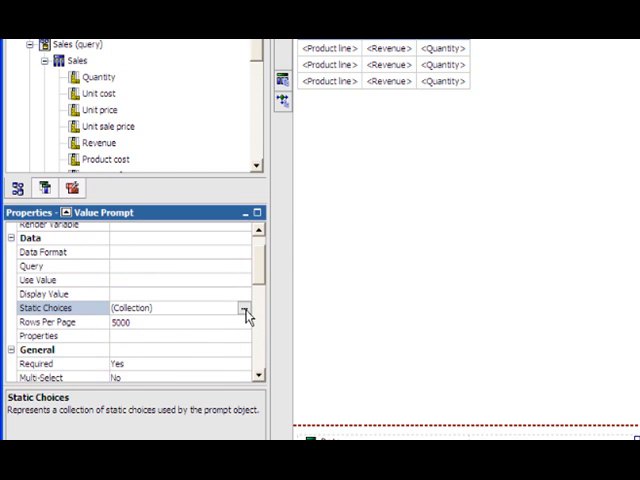
{"action": "left_click", "coordinate": [249, 308]}
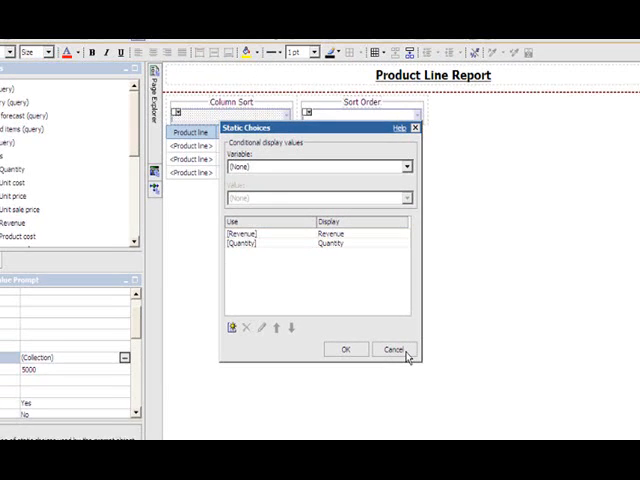
{"action": "left_click", "coordinate": [392, 349]}
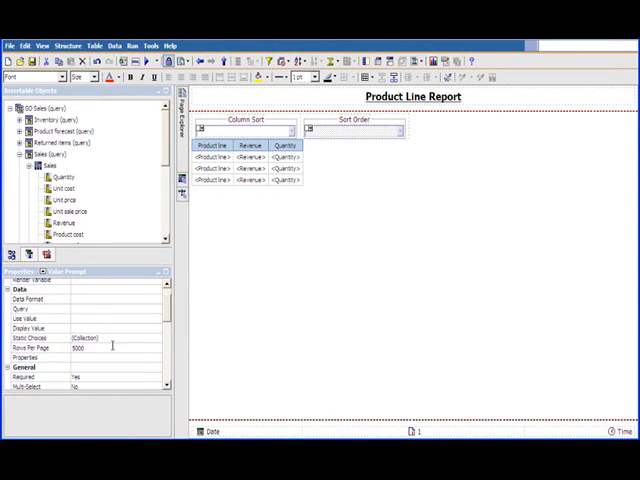
{"action": "mouse_move", "coordinate": [128, 345]}
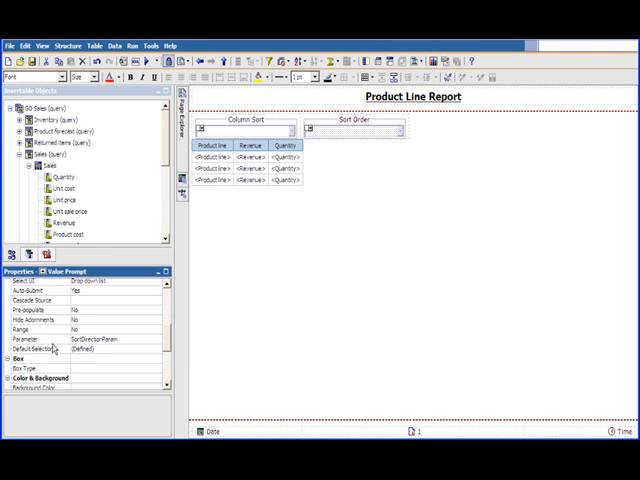
{"action": "mouse_move", "coordinate": [140, 344]}
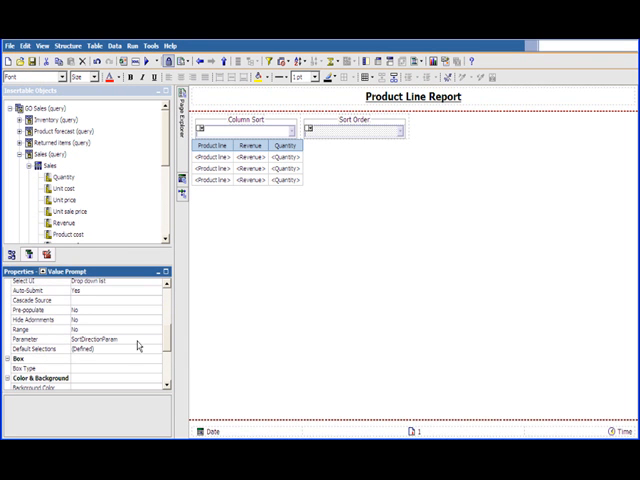
{"action": "scroll", "scroll_direction": "down", "scroll_amount": 3}
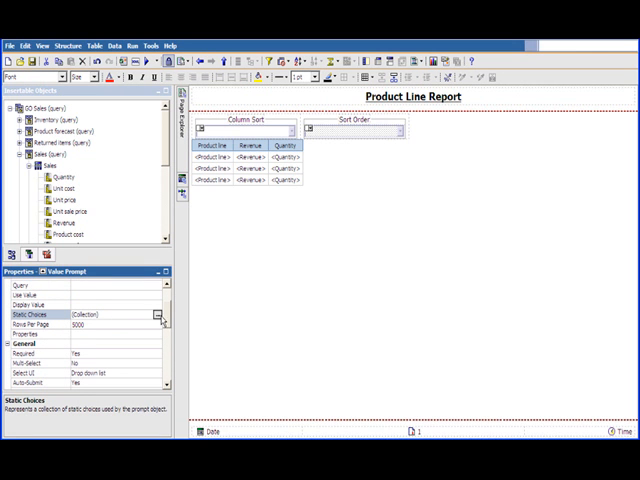
{"action": "left_click", "coordinate": [156, 314]}
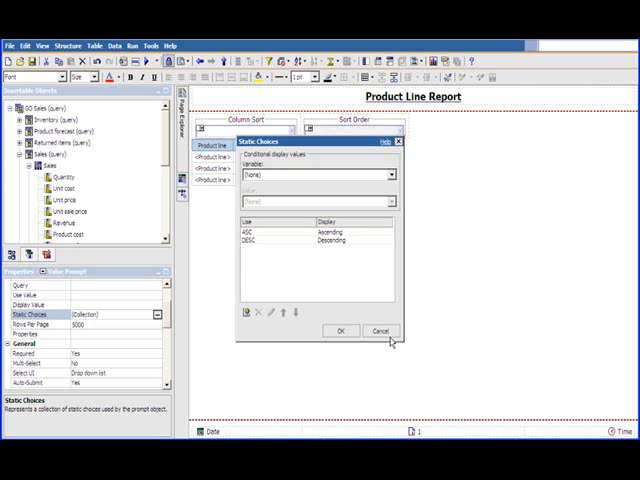
{"action": "left_click", "coordinate": [378, 331]}
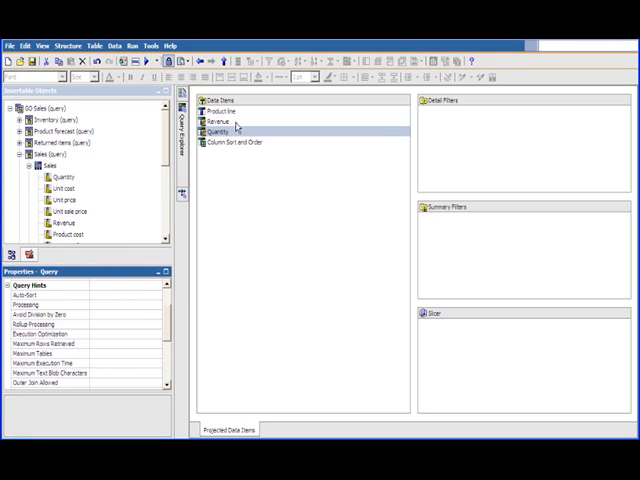
- Inspect the Revenue, Quantity and Column Sort and Order data items in Query1
{"action": "left_click", "coordinate": [222, 121]}
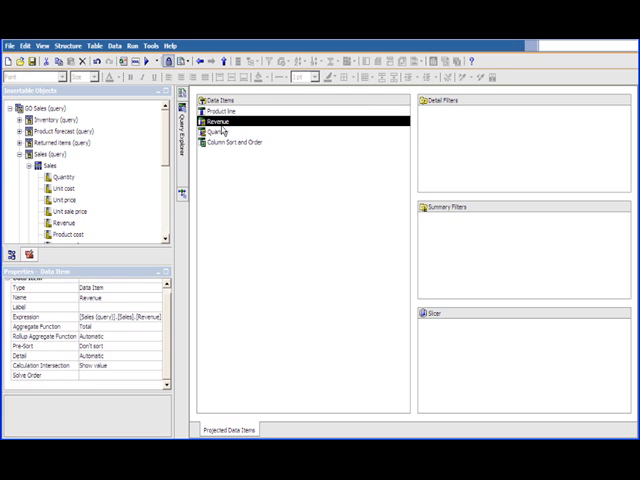
{"action": "left_click", "coordinate": [216, 131]}
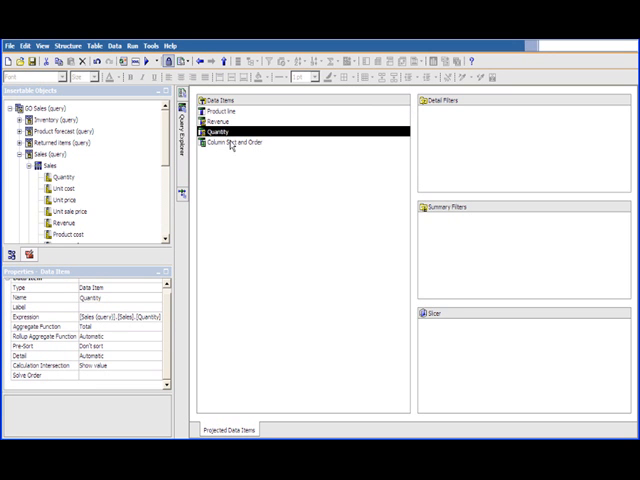
{"action": "left_click", "coordinate": [240, 142]}
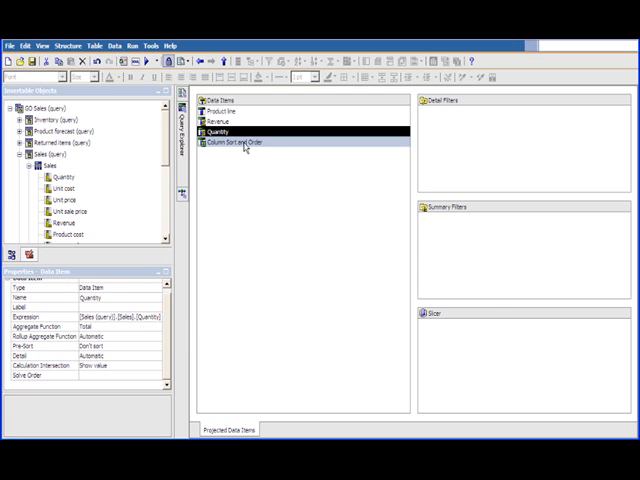
{"action": "double_click", "coordinate": [232, 140]}
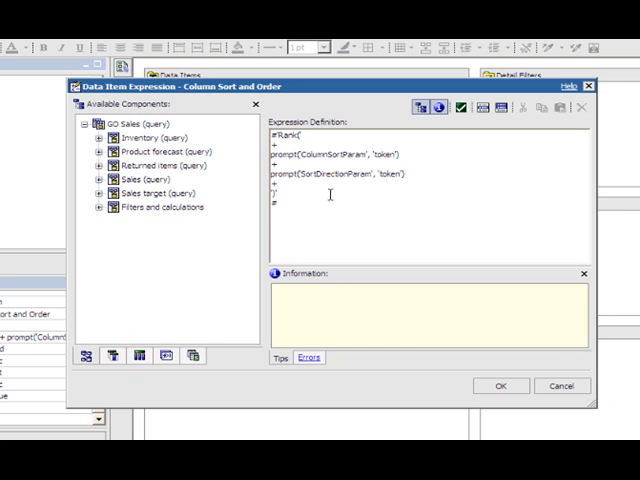
{"action": "mouse_move", "coordinate": [332, 181]}
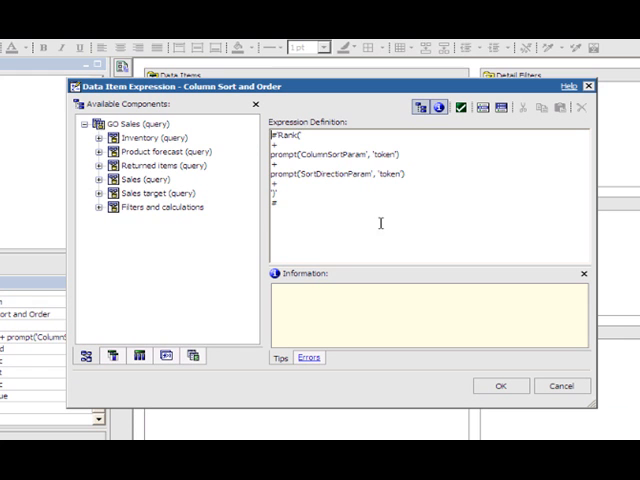
{"action": "double_click", "coordinate": [288, 132]}
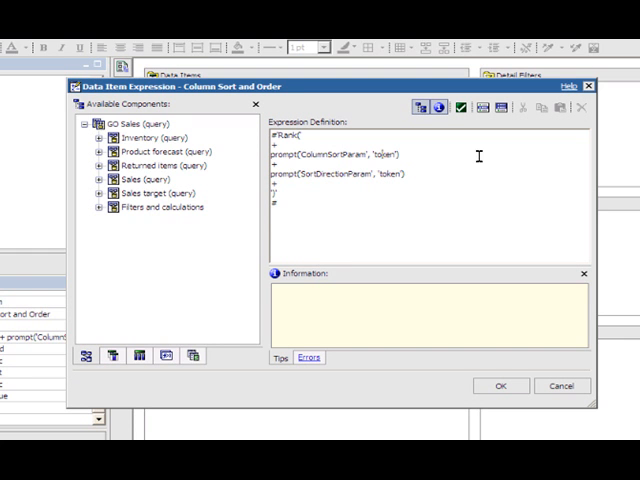
{"action": "mouse_move", "coordinate": [310, 157]}
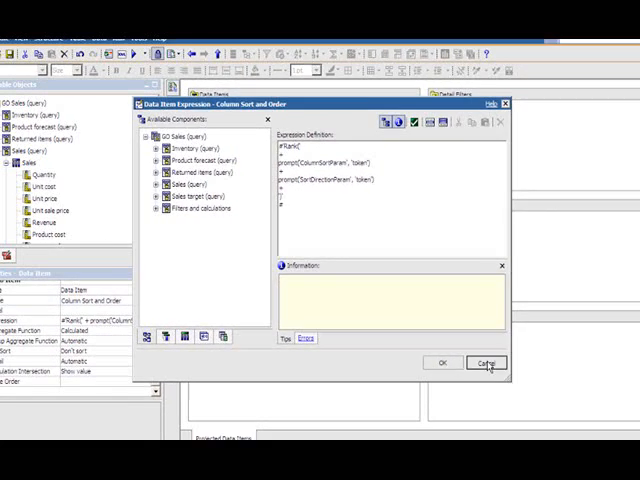
{"action": "left_click", "coordinate": [487, 362]}
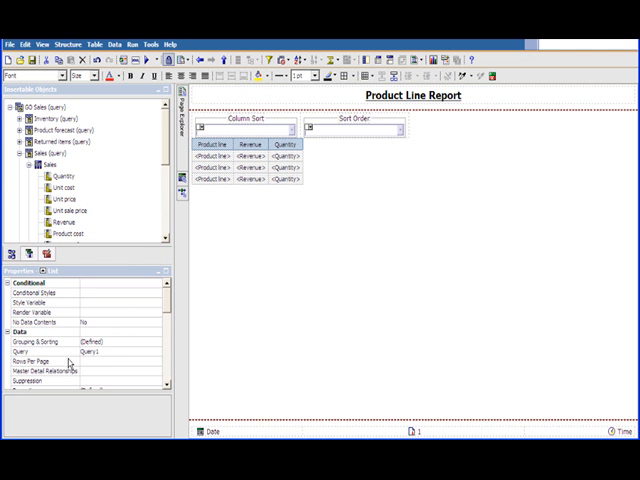
- Scroll down through the Product Line Report page layout
{"action": "scroll", "scroll_direction": "down", "scroll_amount": 3}
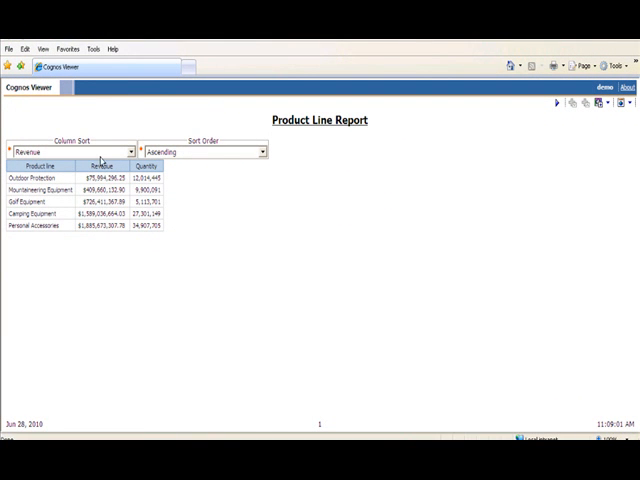
- Choose Quantity in the Column Sort prompt of the running report
{"action": "left_click", "coordinate": [125, 152]}
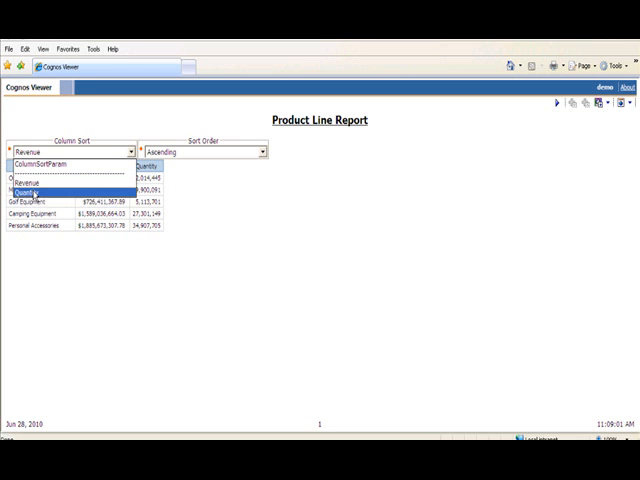
{"action": "left_click", "coordinate": [45, 190]}
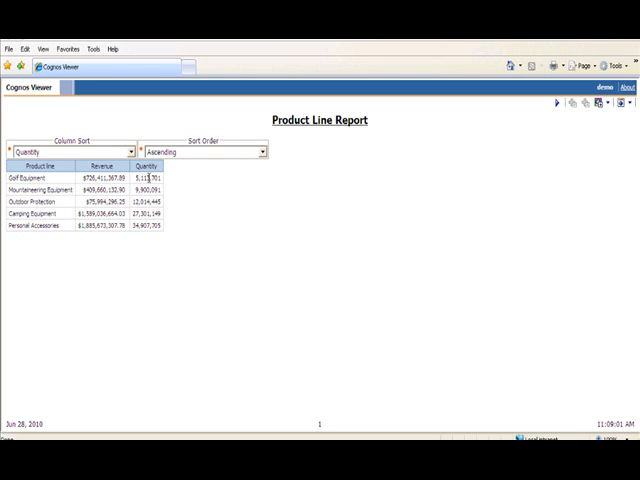
{"action": "mouse_move", "coordinate": [165, 239]}
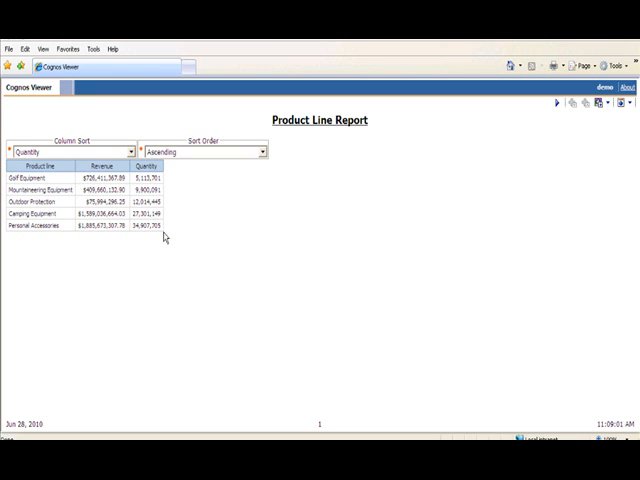
{"action": "mouse_move", "coordinate": [180, 249]}
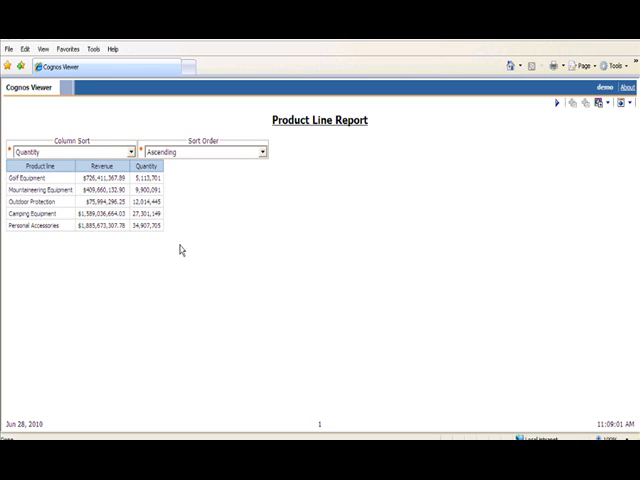